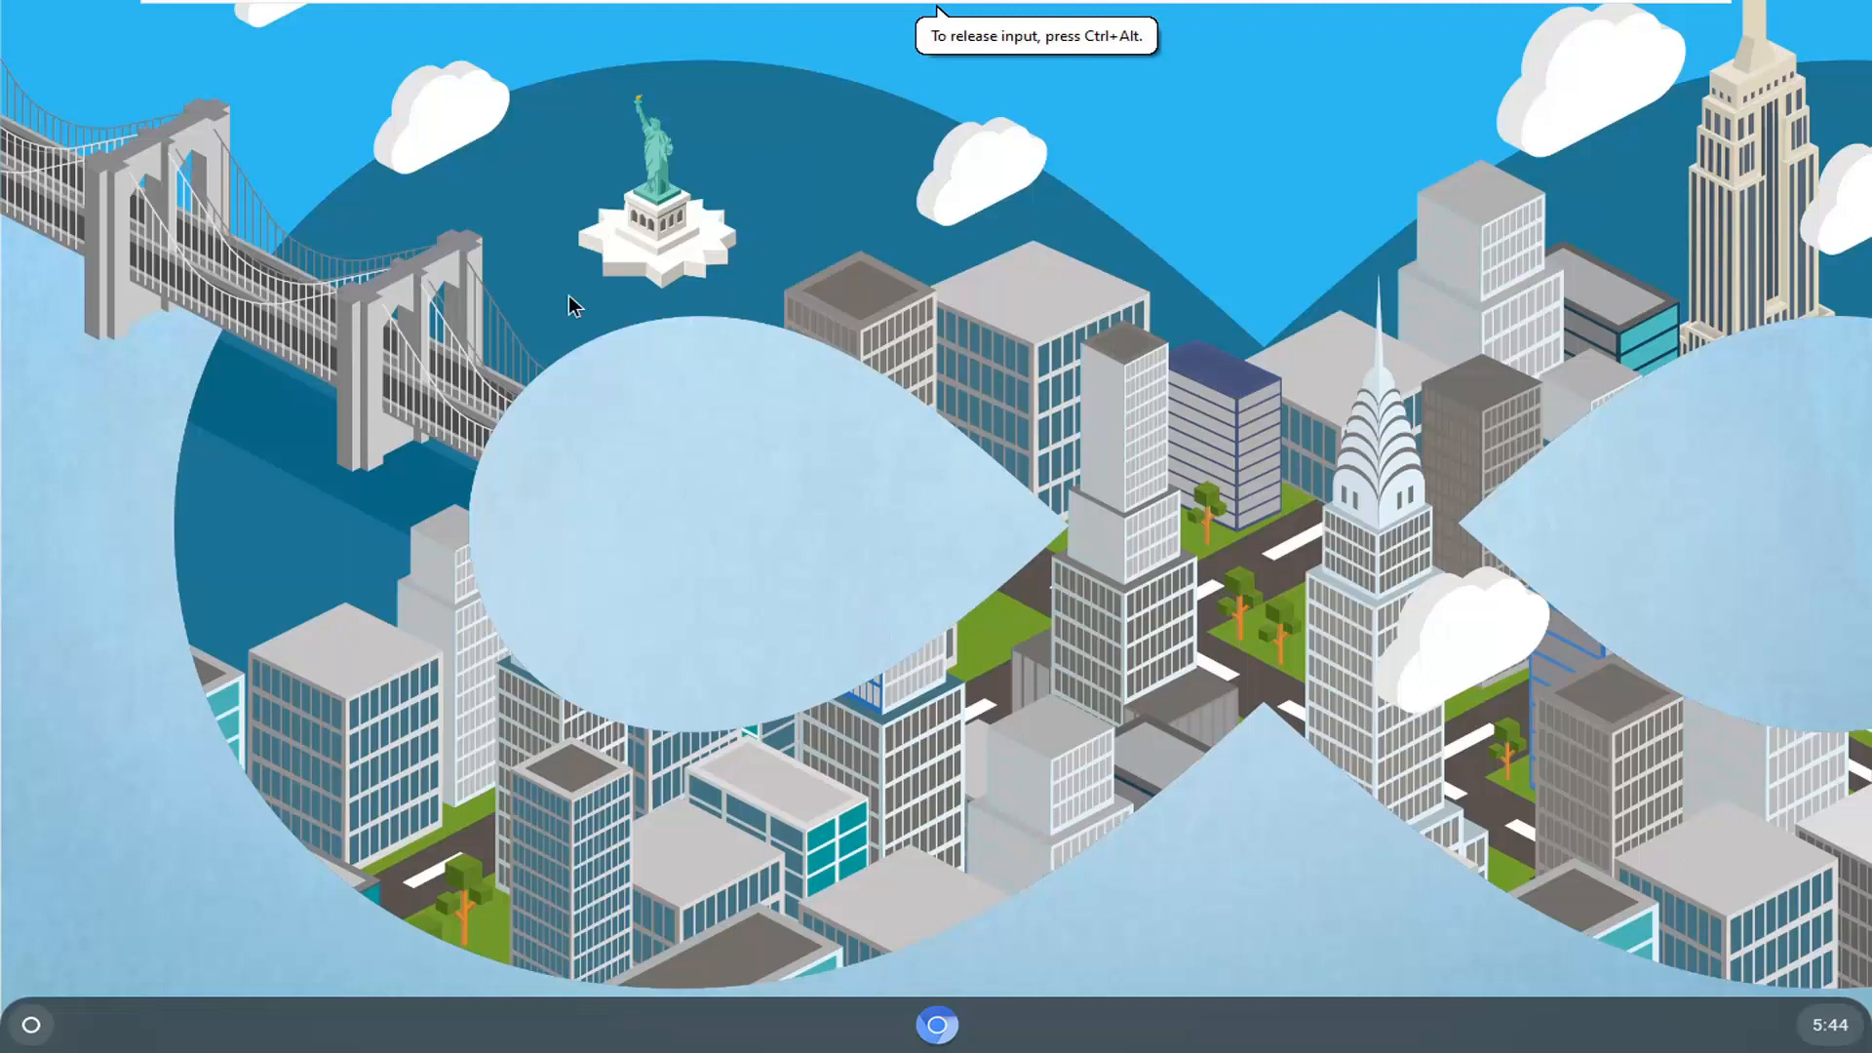
pyautogui.moveTo(591, 435)
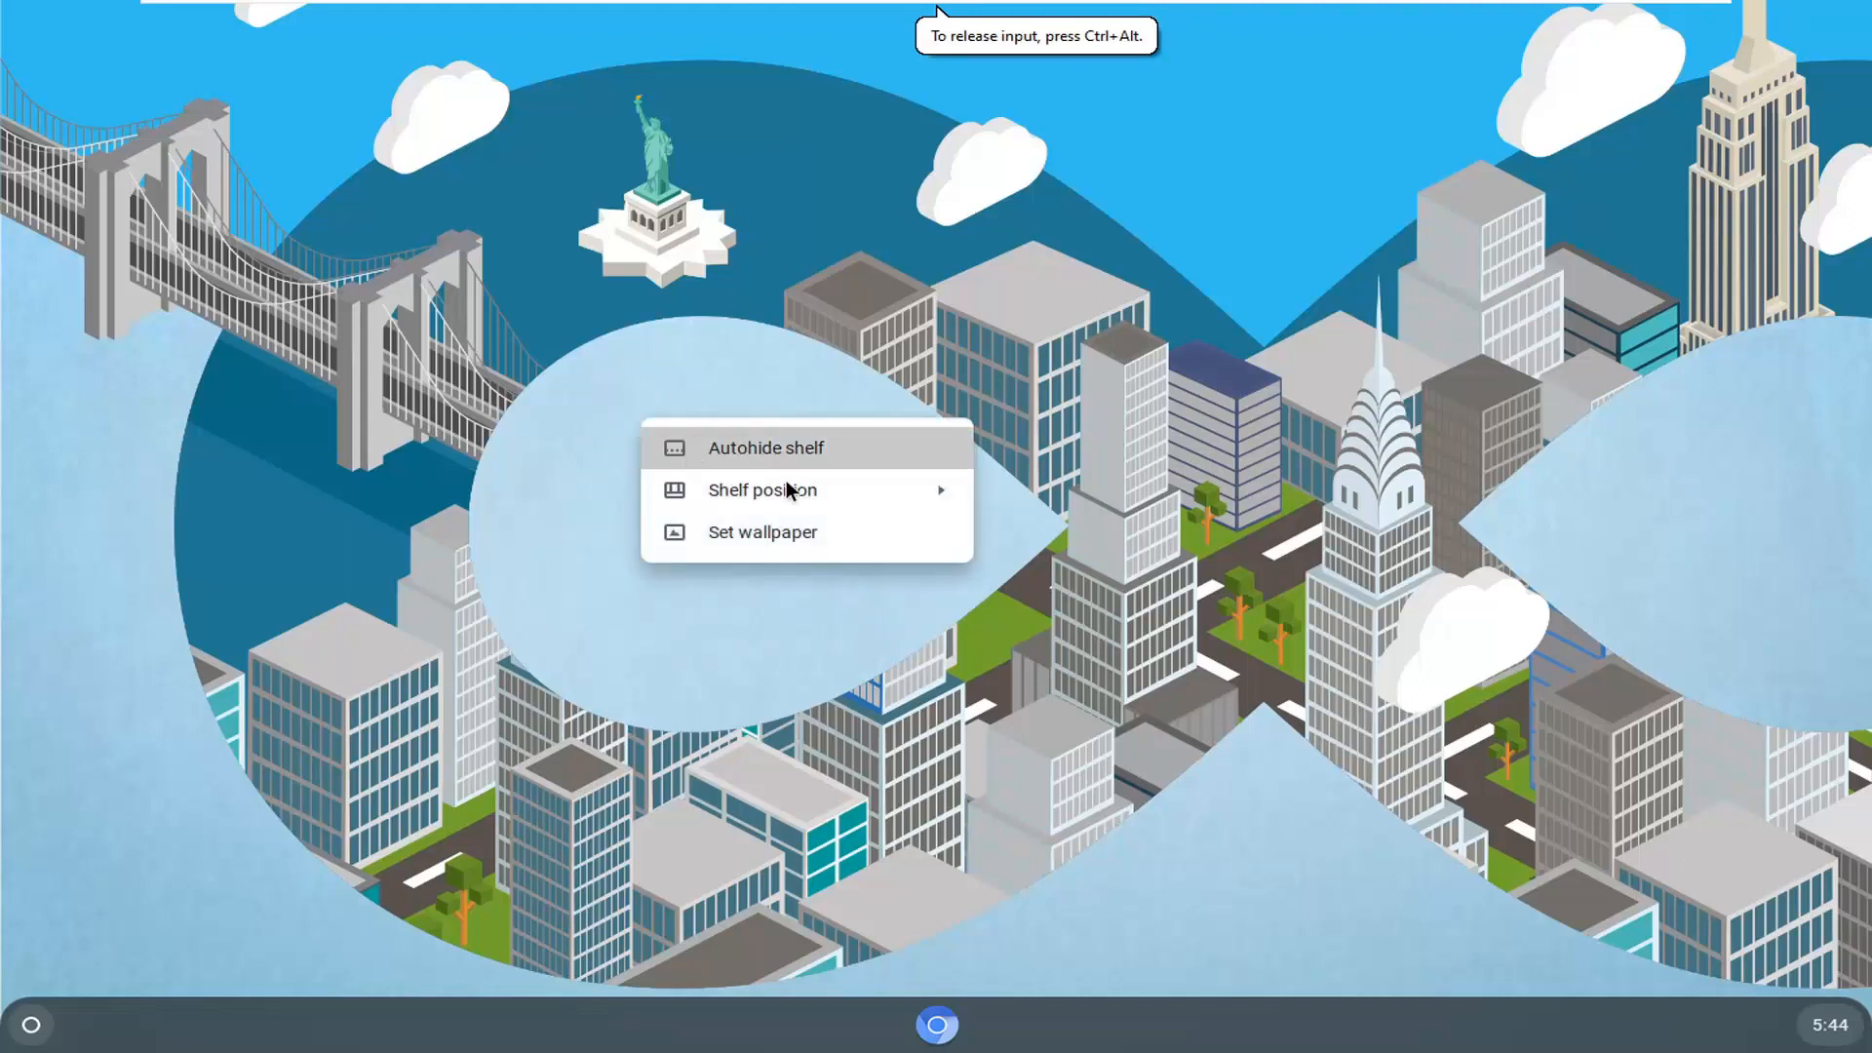
# - Choose Set wallpaper from the desktop context menu to open the wallpaper picker
pyautogui.click(763, 532)
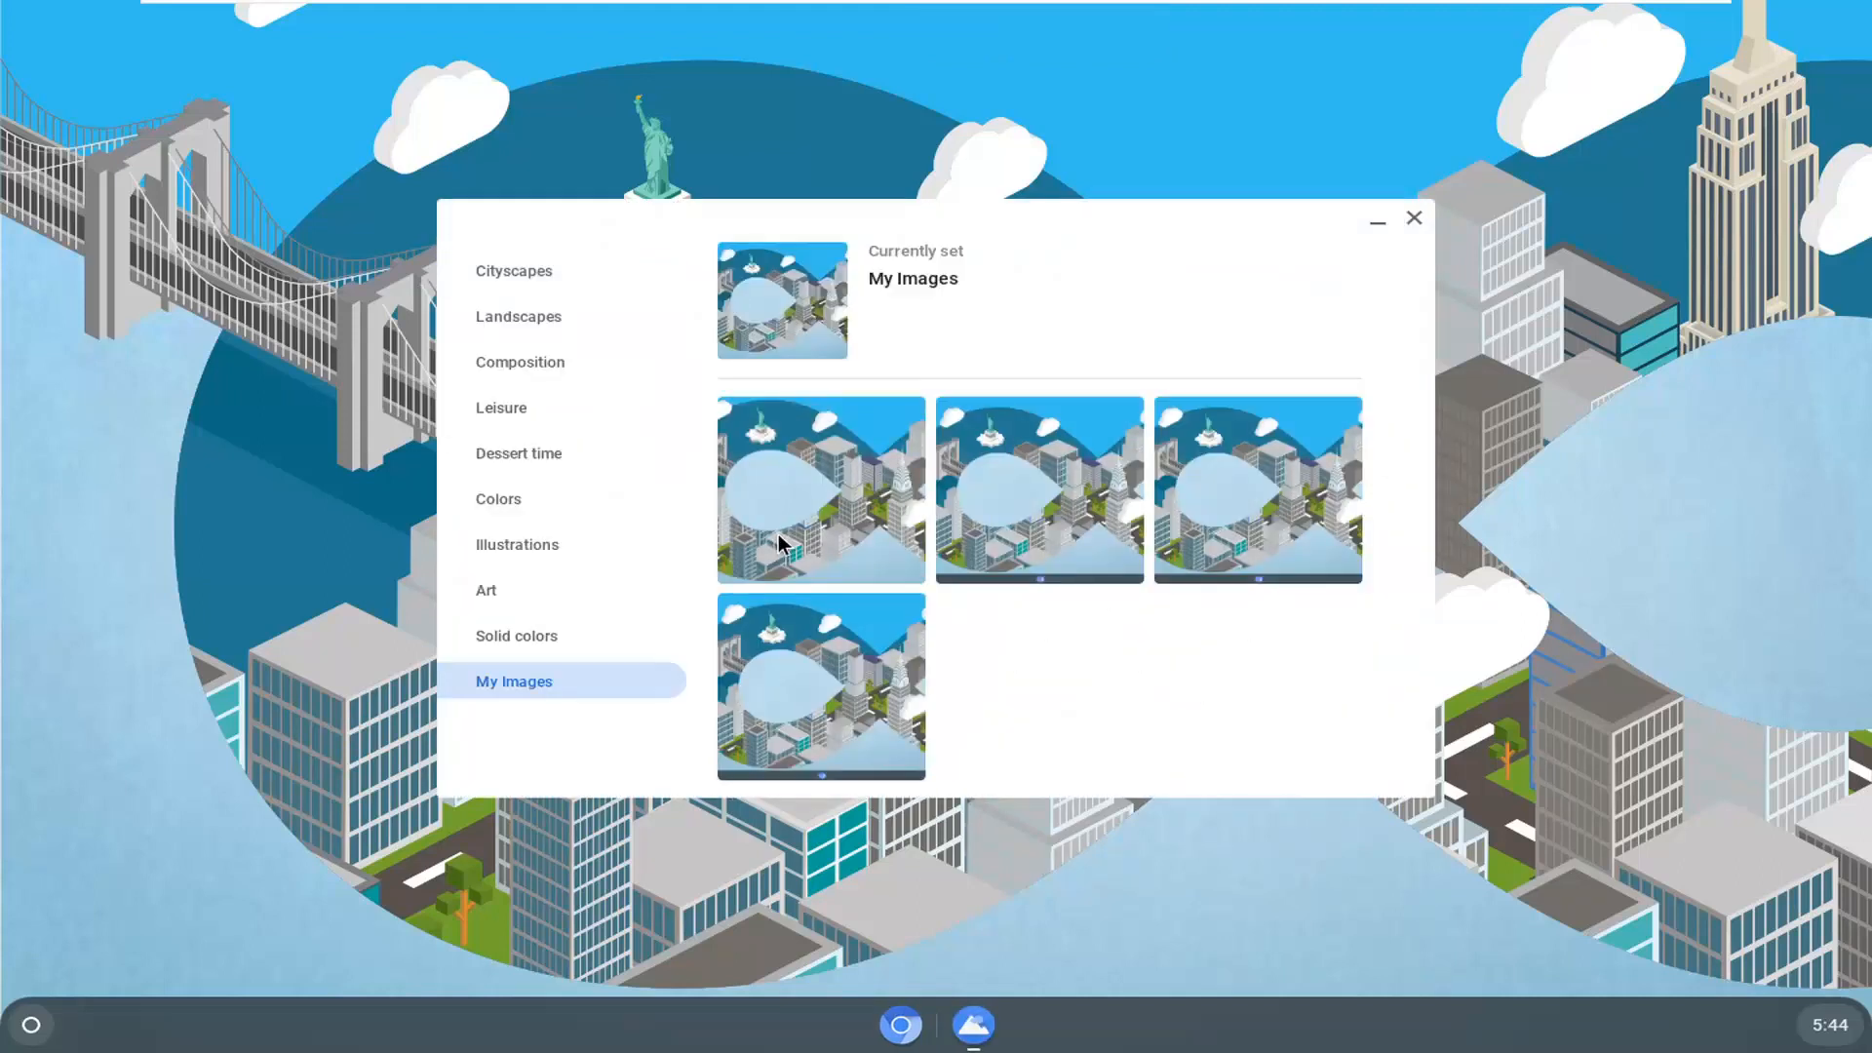
pyautogui.moveTo(856, 525)
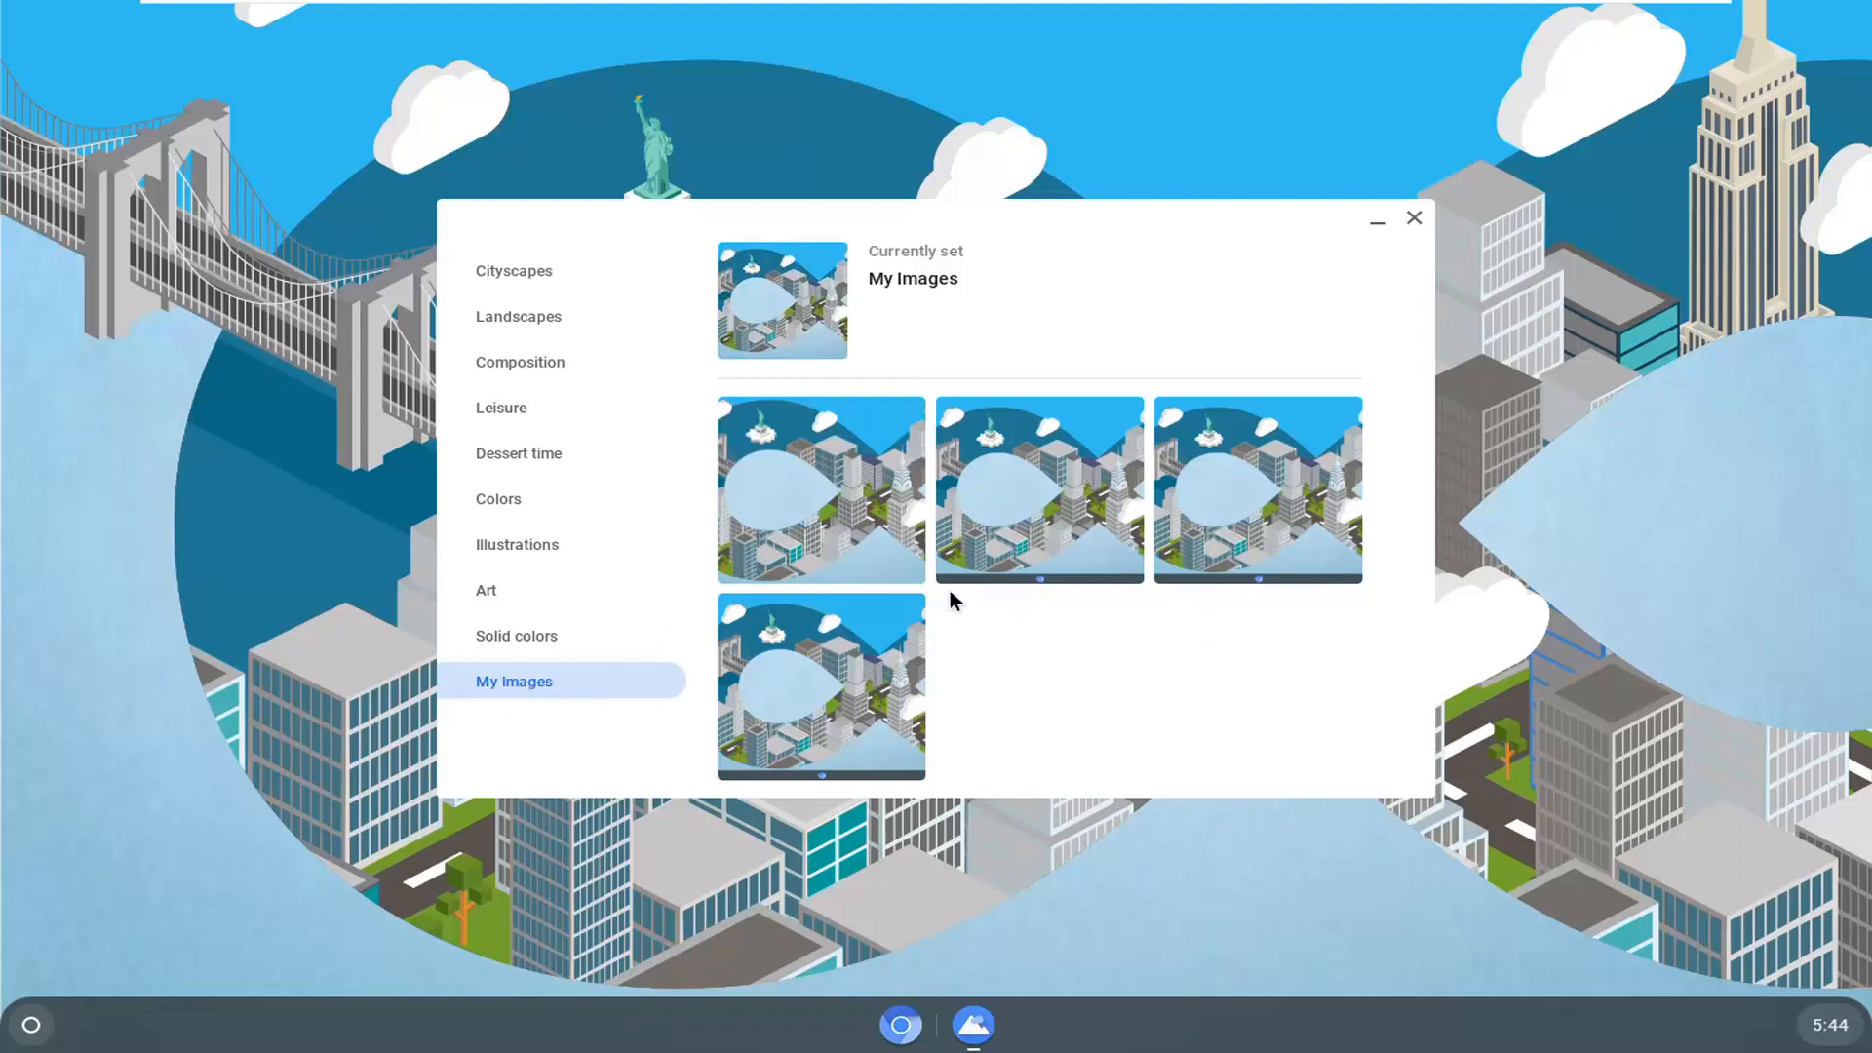
pyautogui.moveTo(581, 565)
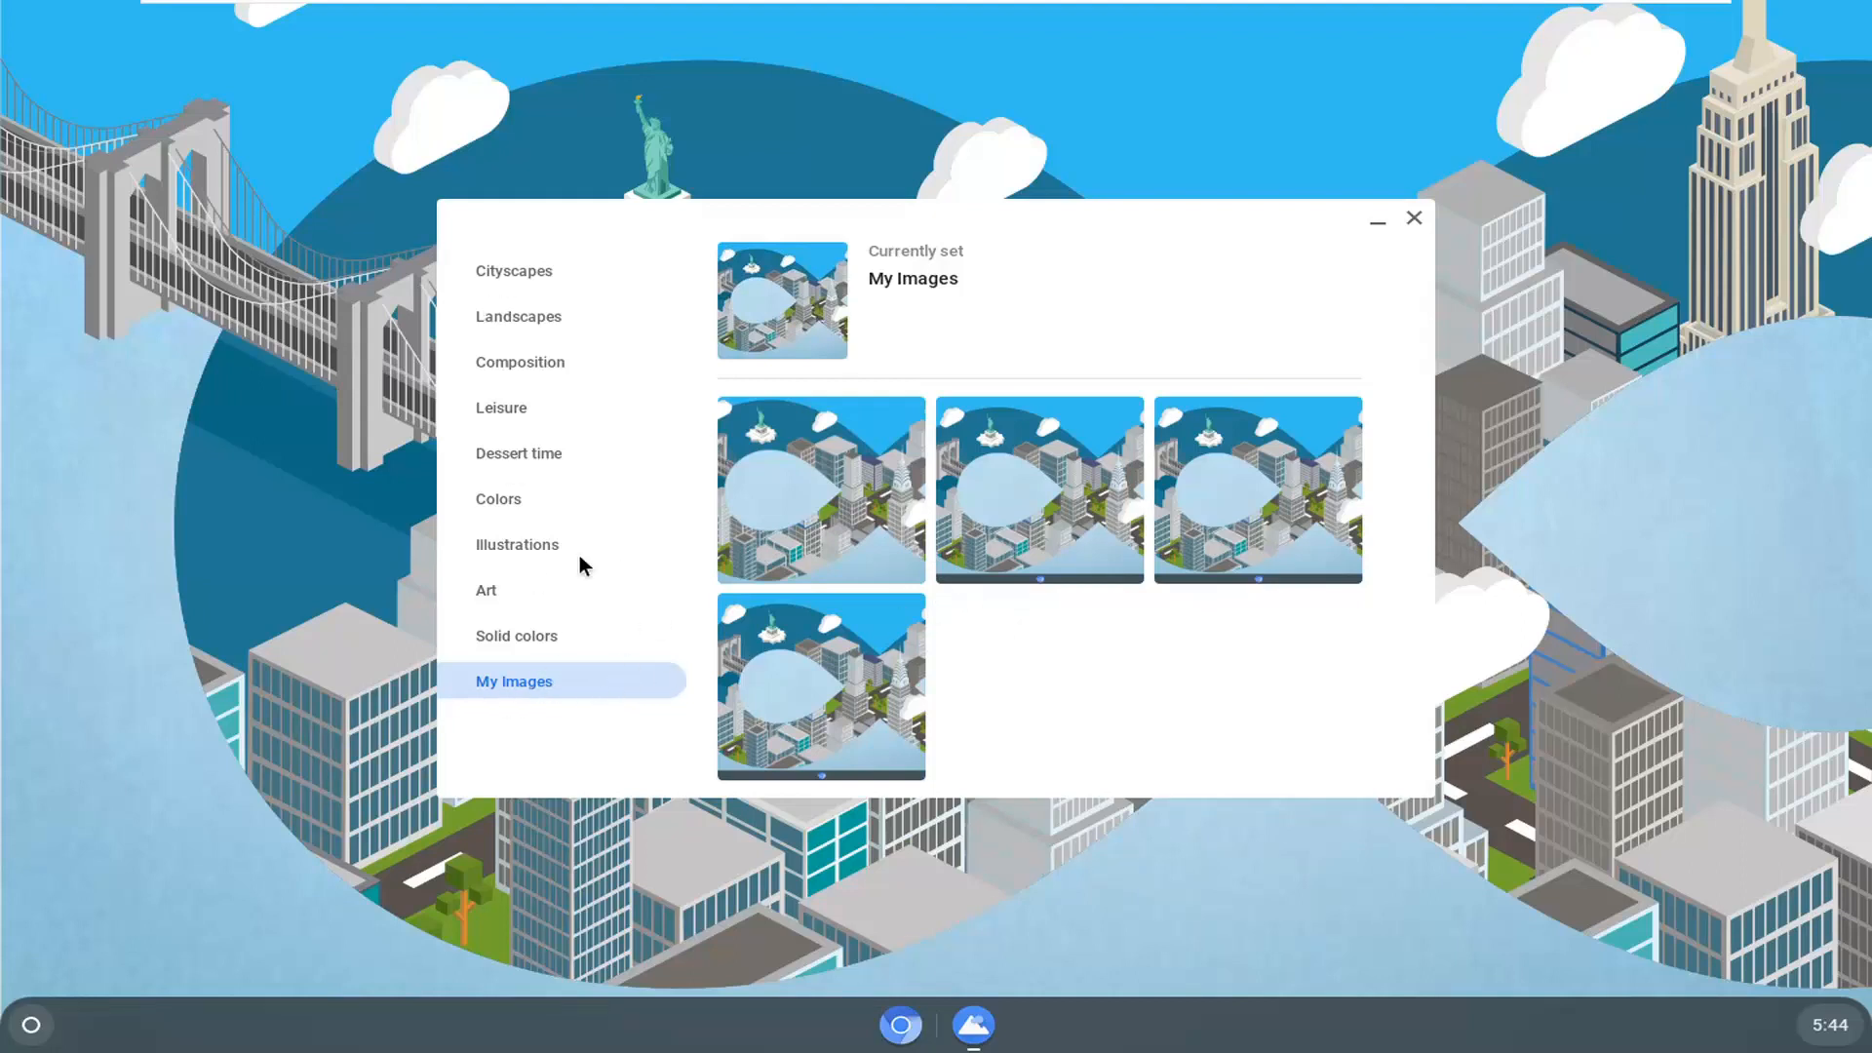
pyautogui.moveTo(606, 255)
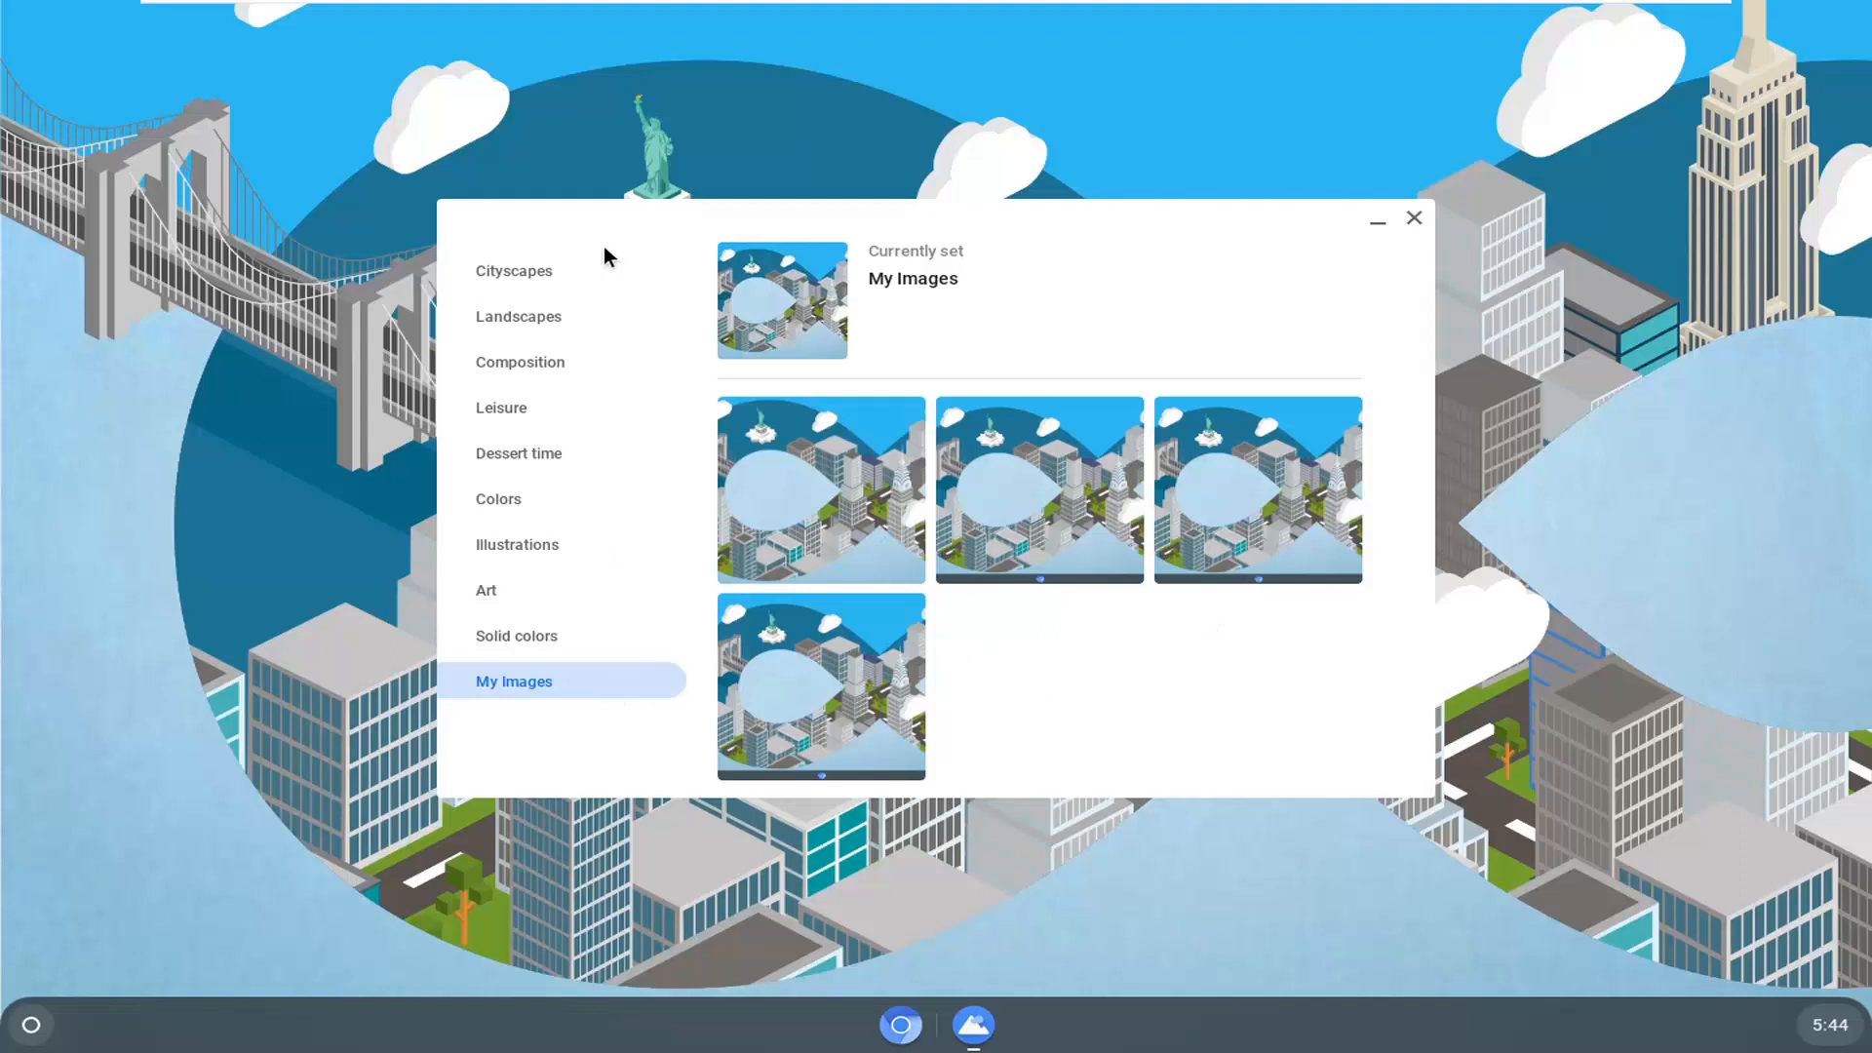
pyautogui.moveTo(549, 327)
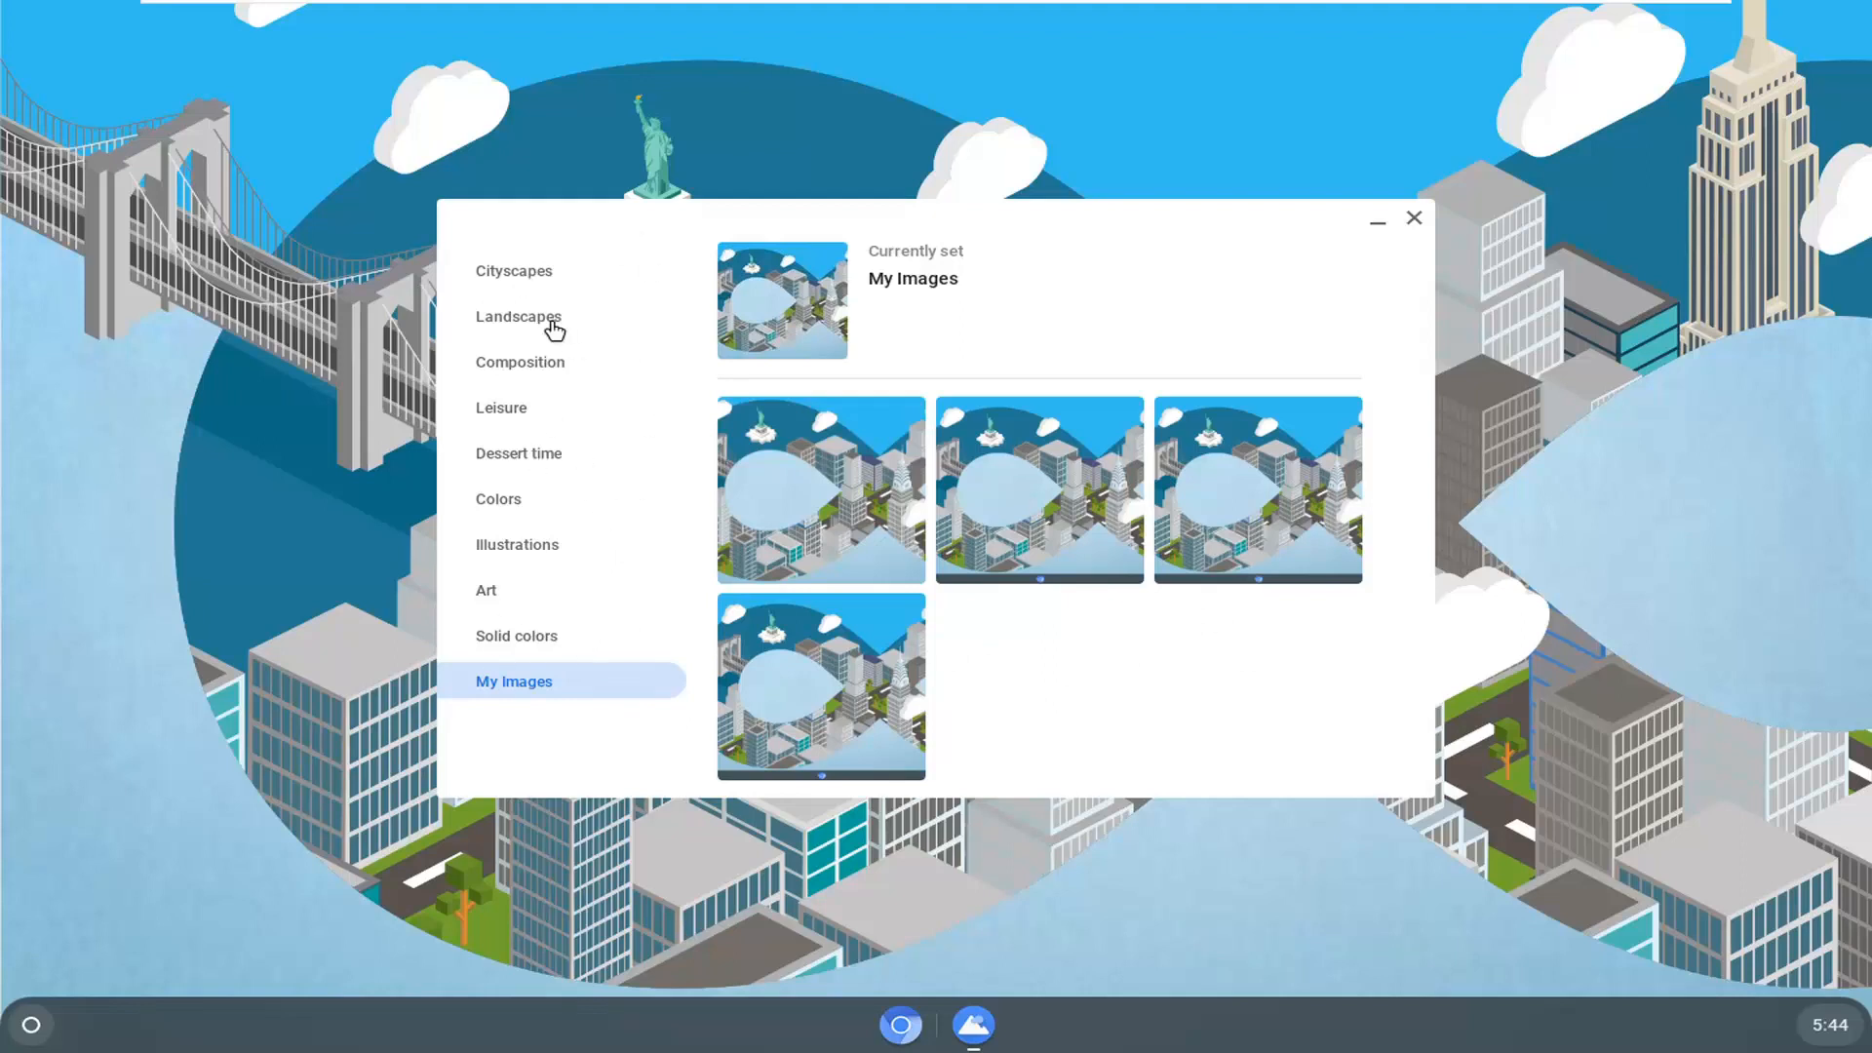
# - View Cityscapes, Landscapes, Leisure, Dessert time, Illustrations, then Solid colors wallpapers
pyautogui.click(513, 270)
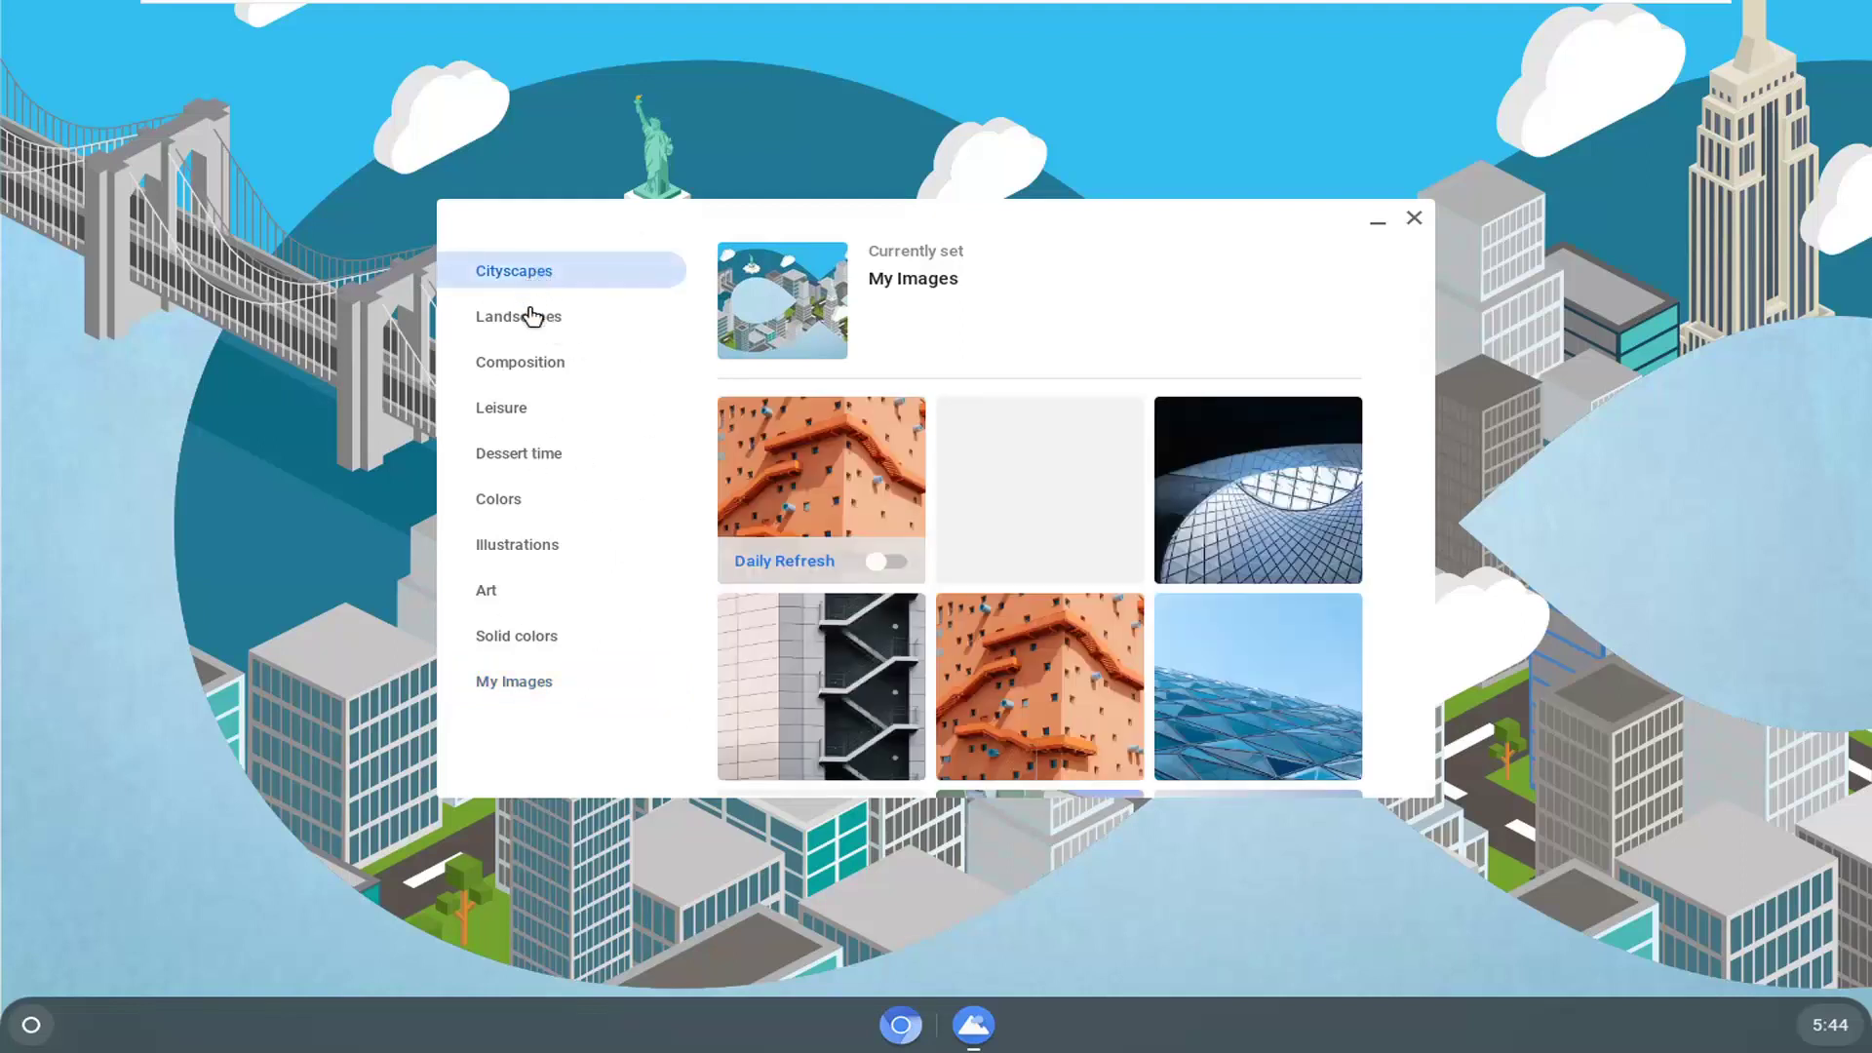
pyautogui.click(518, 315)
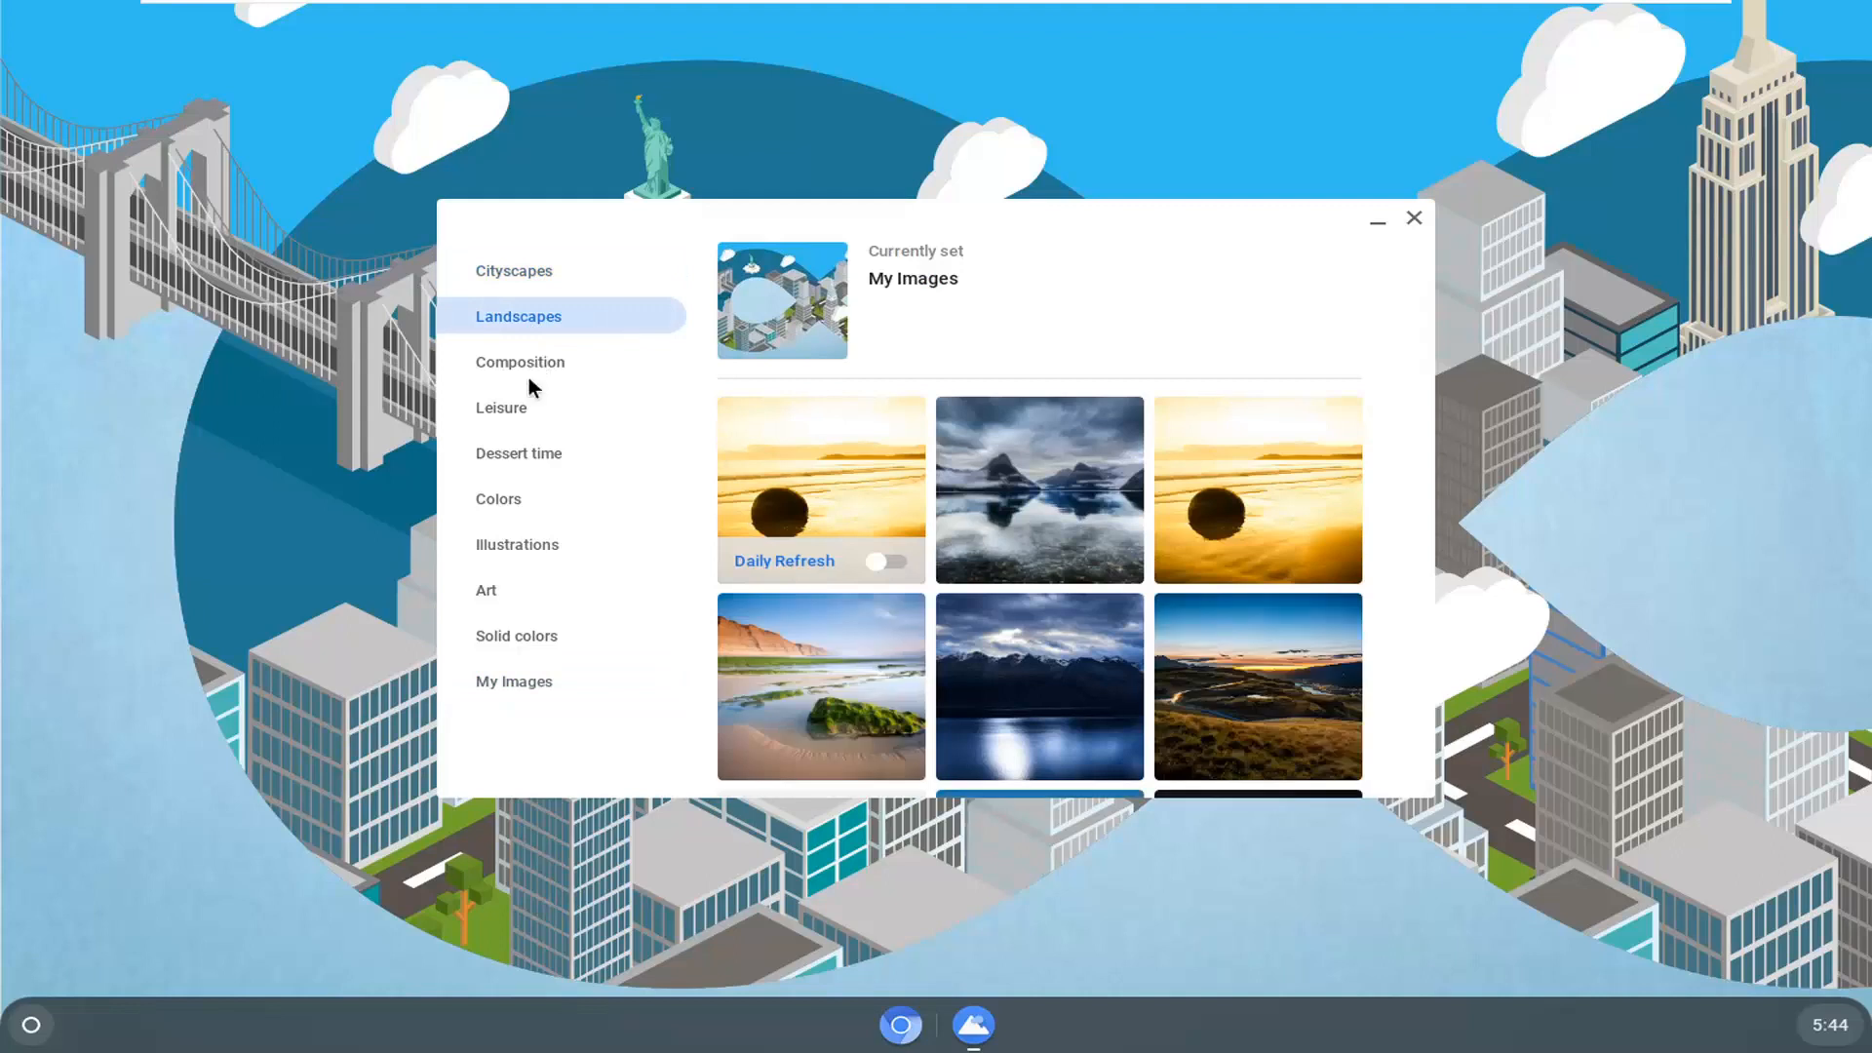
pyautogui.click(500, 408)
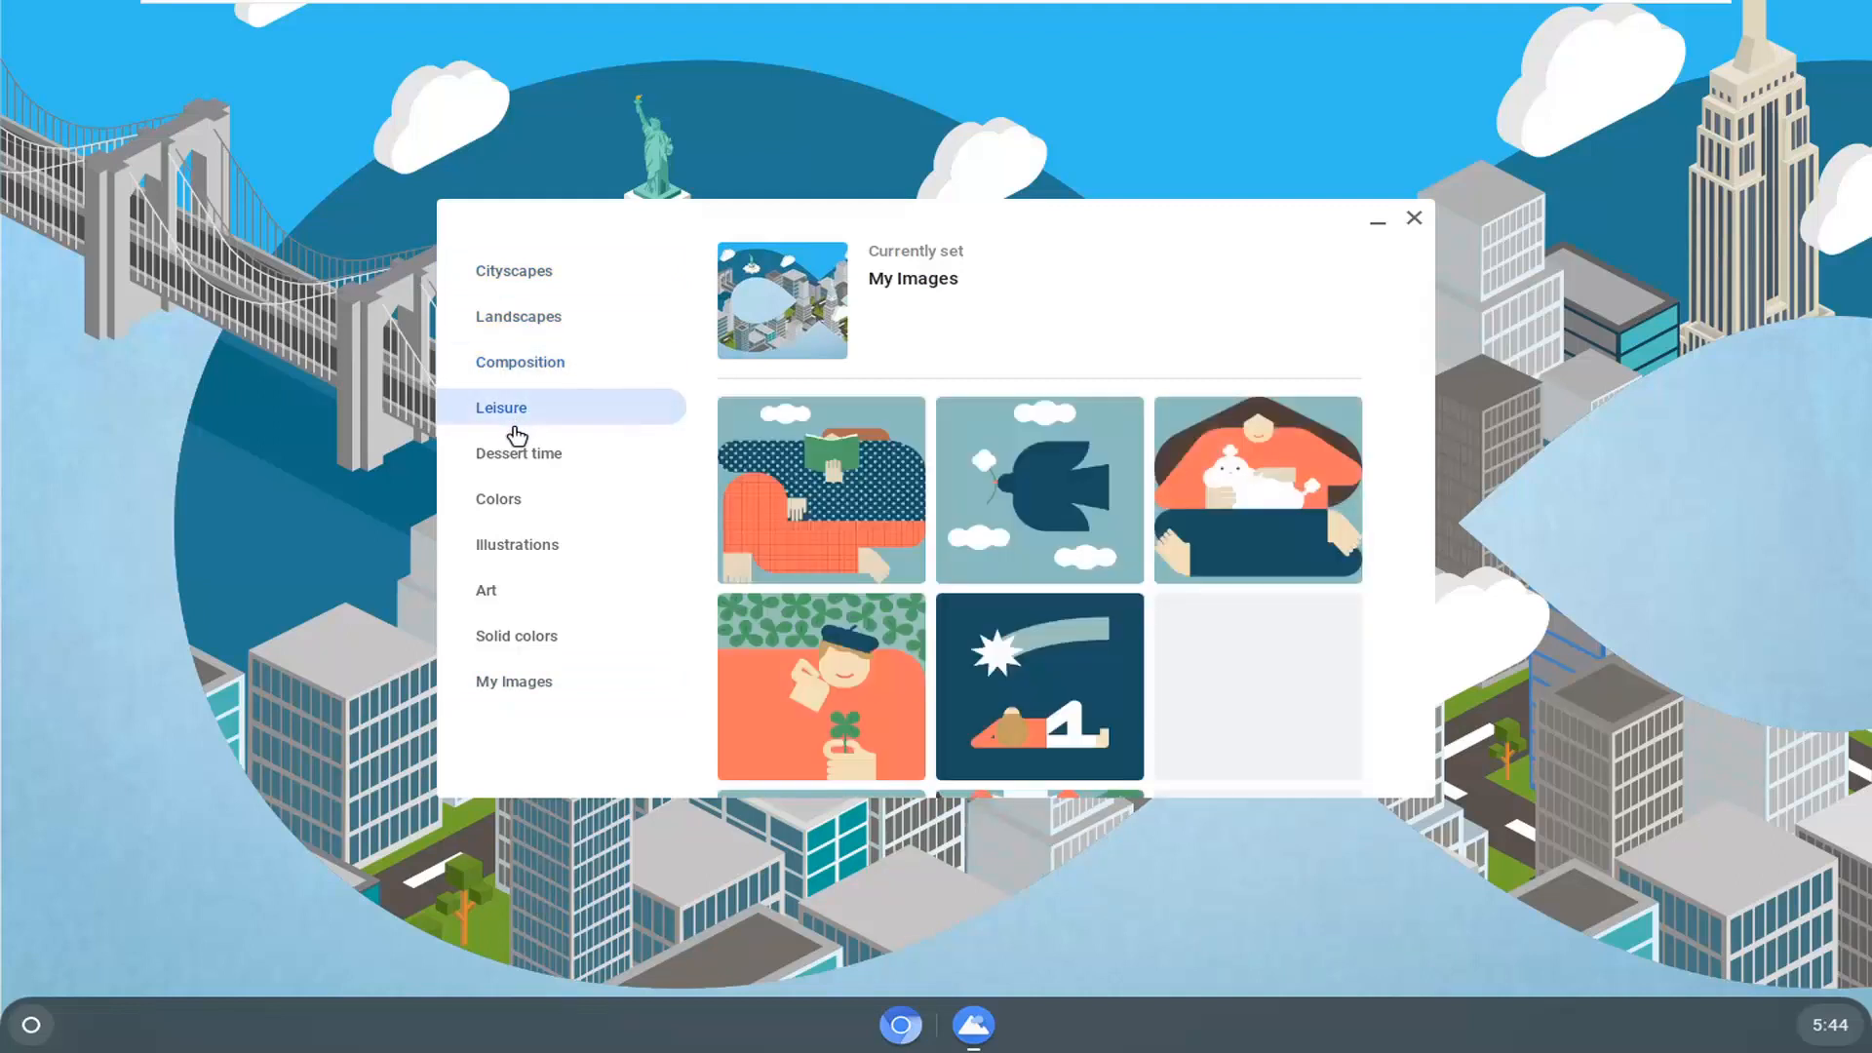
pyautogui.click(519, 453)
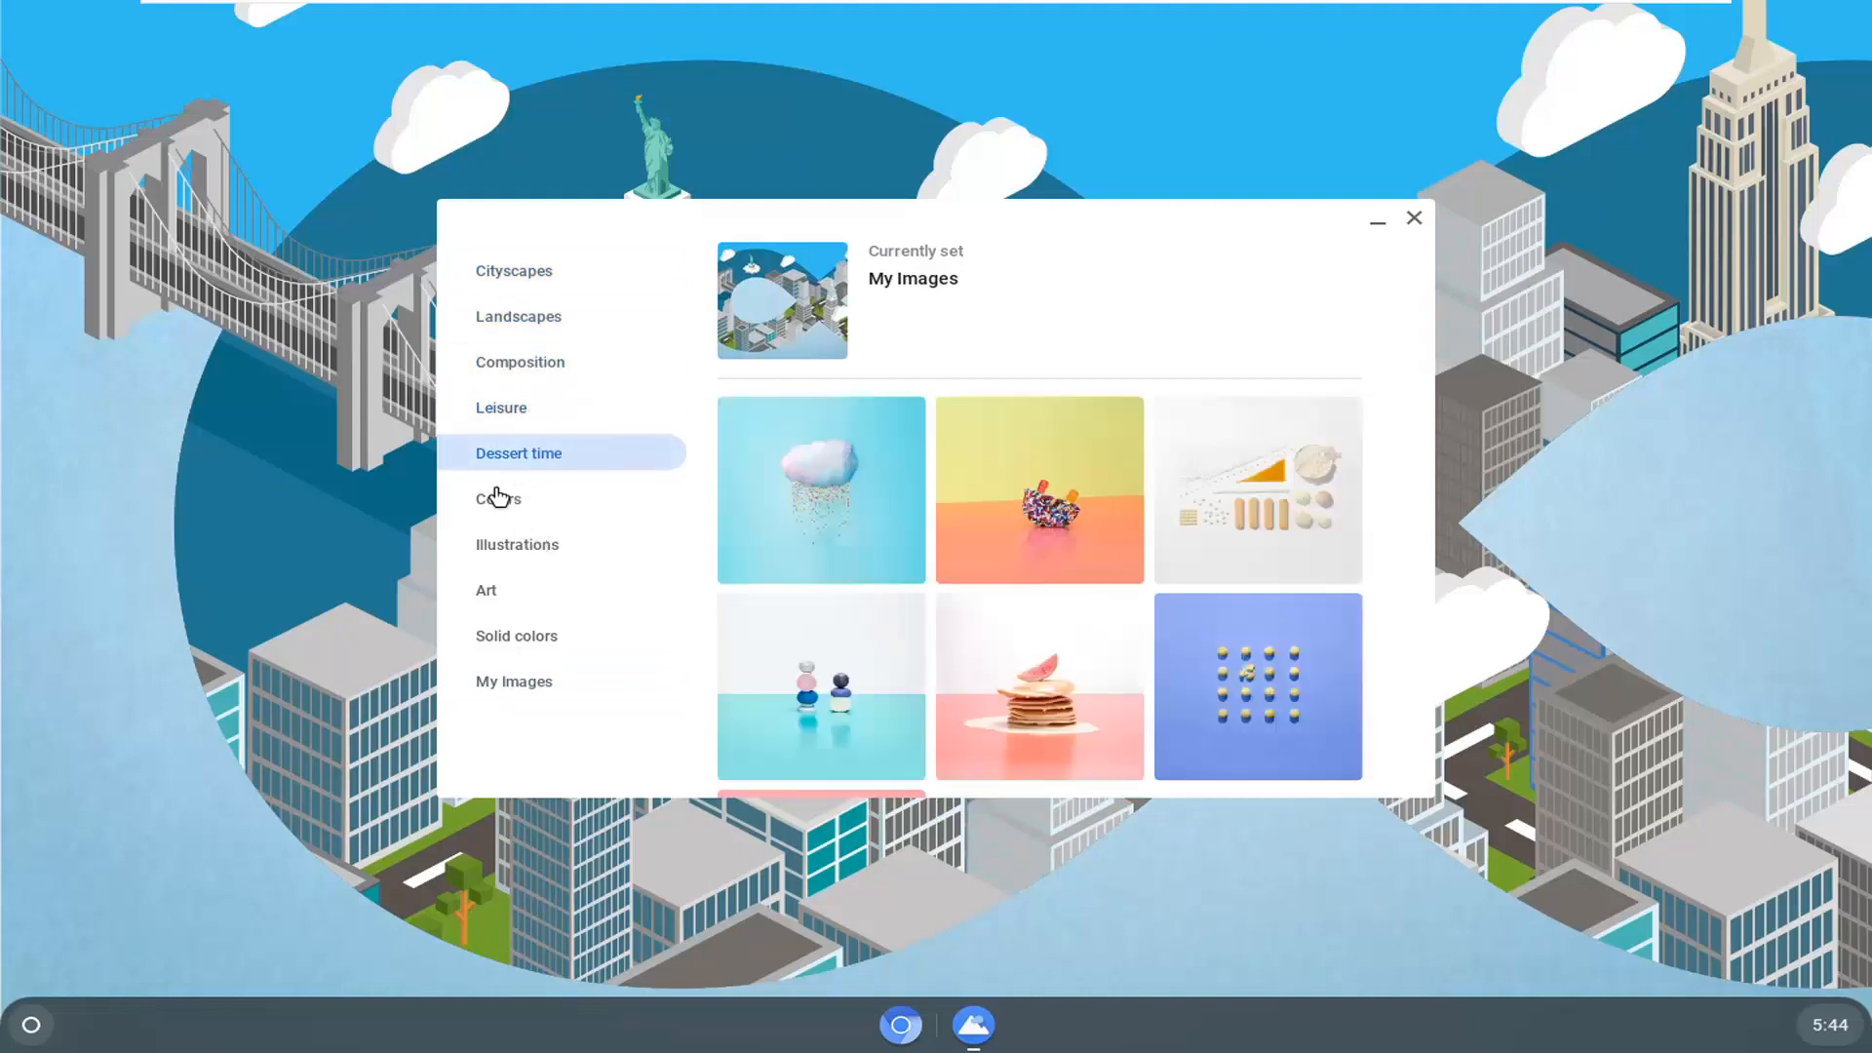
pyautogui.click(517, 544)
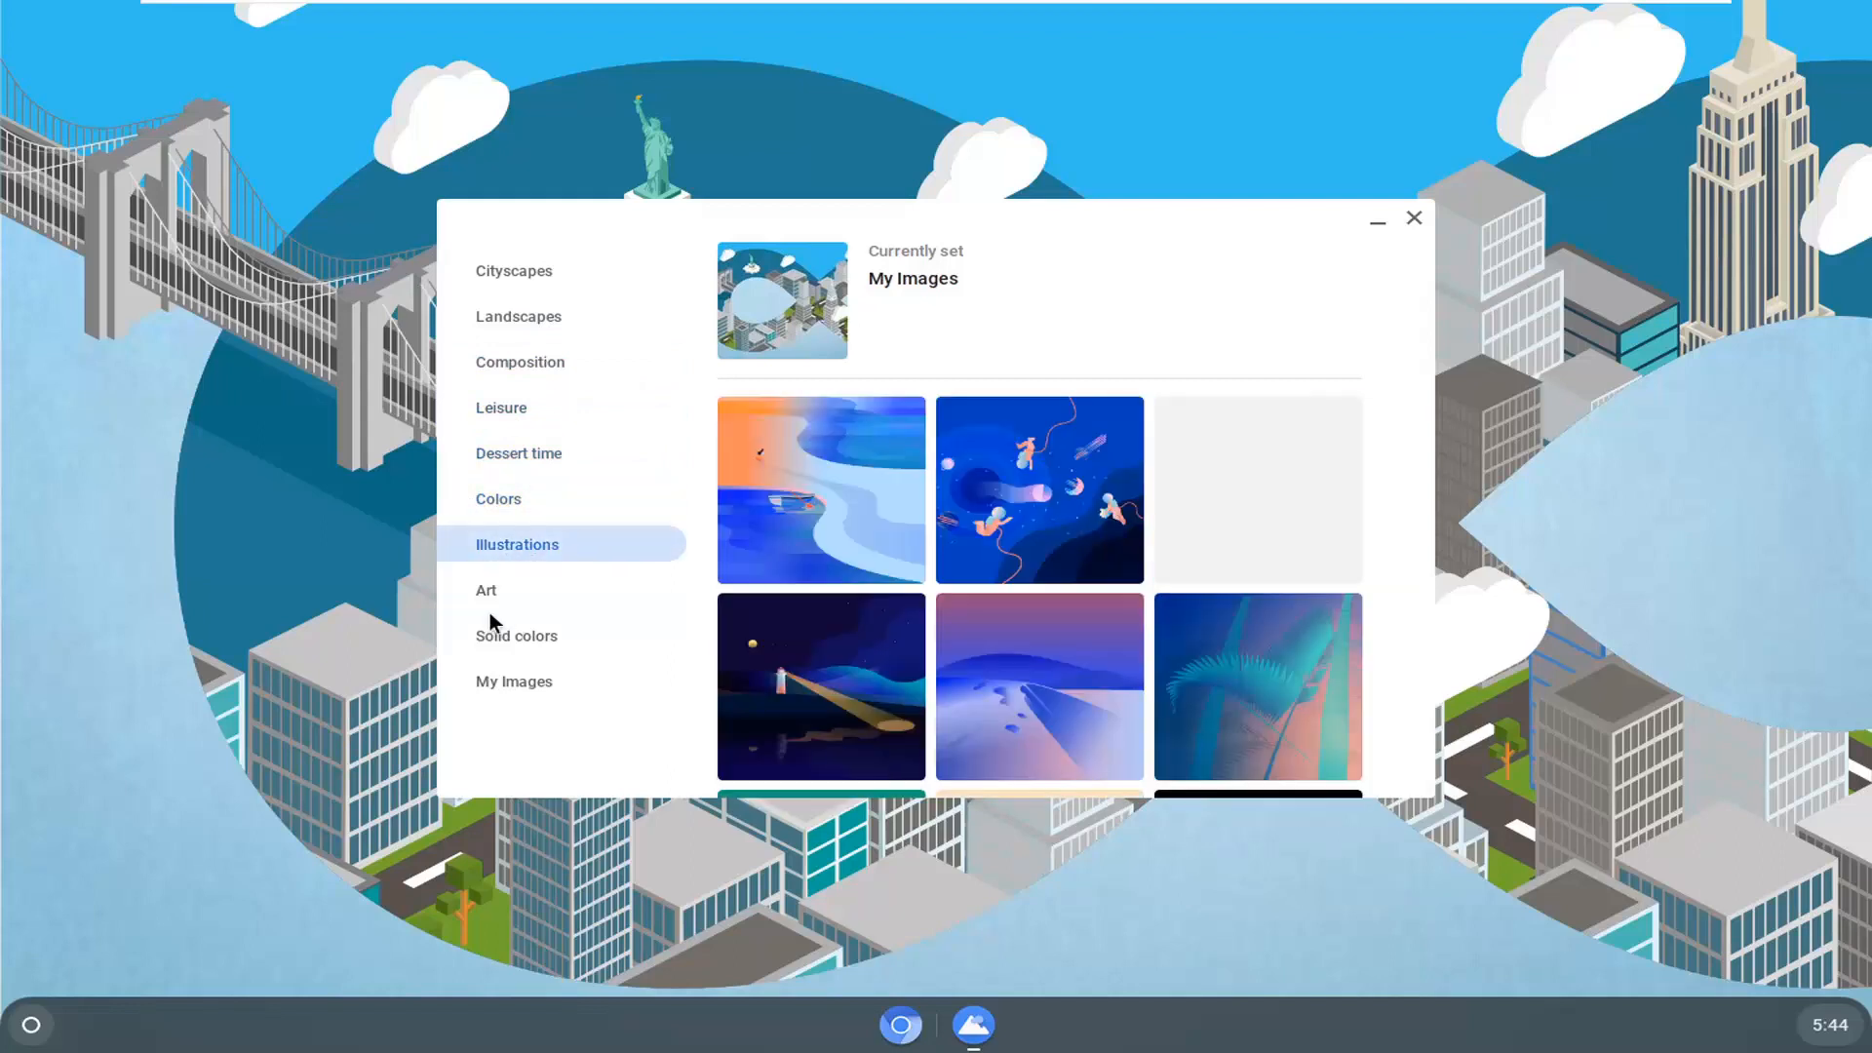
pyautogui.click(516, 636)
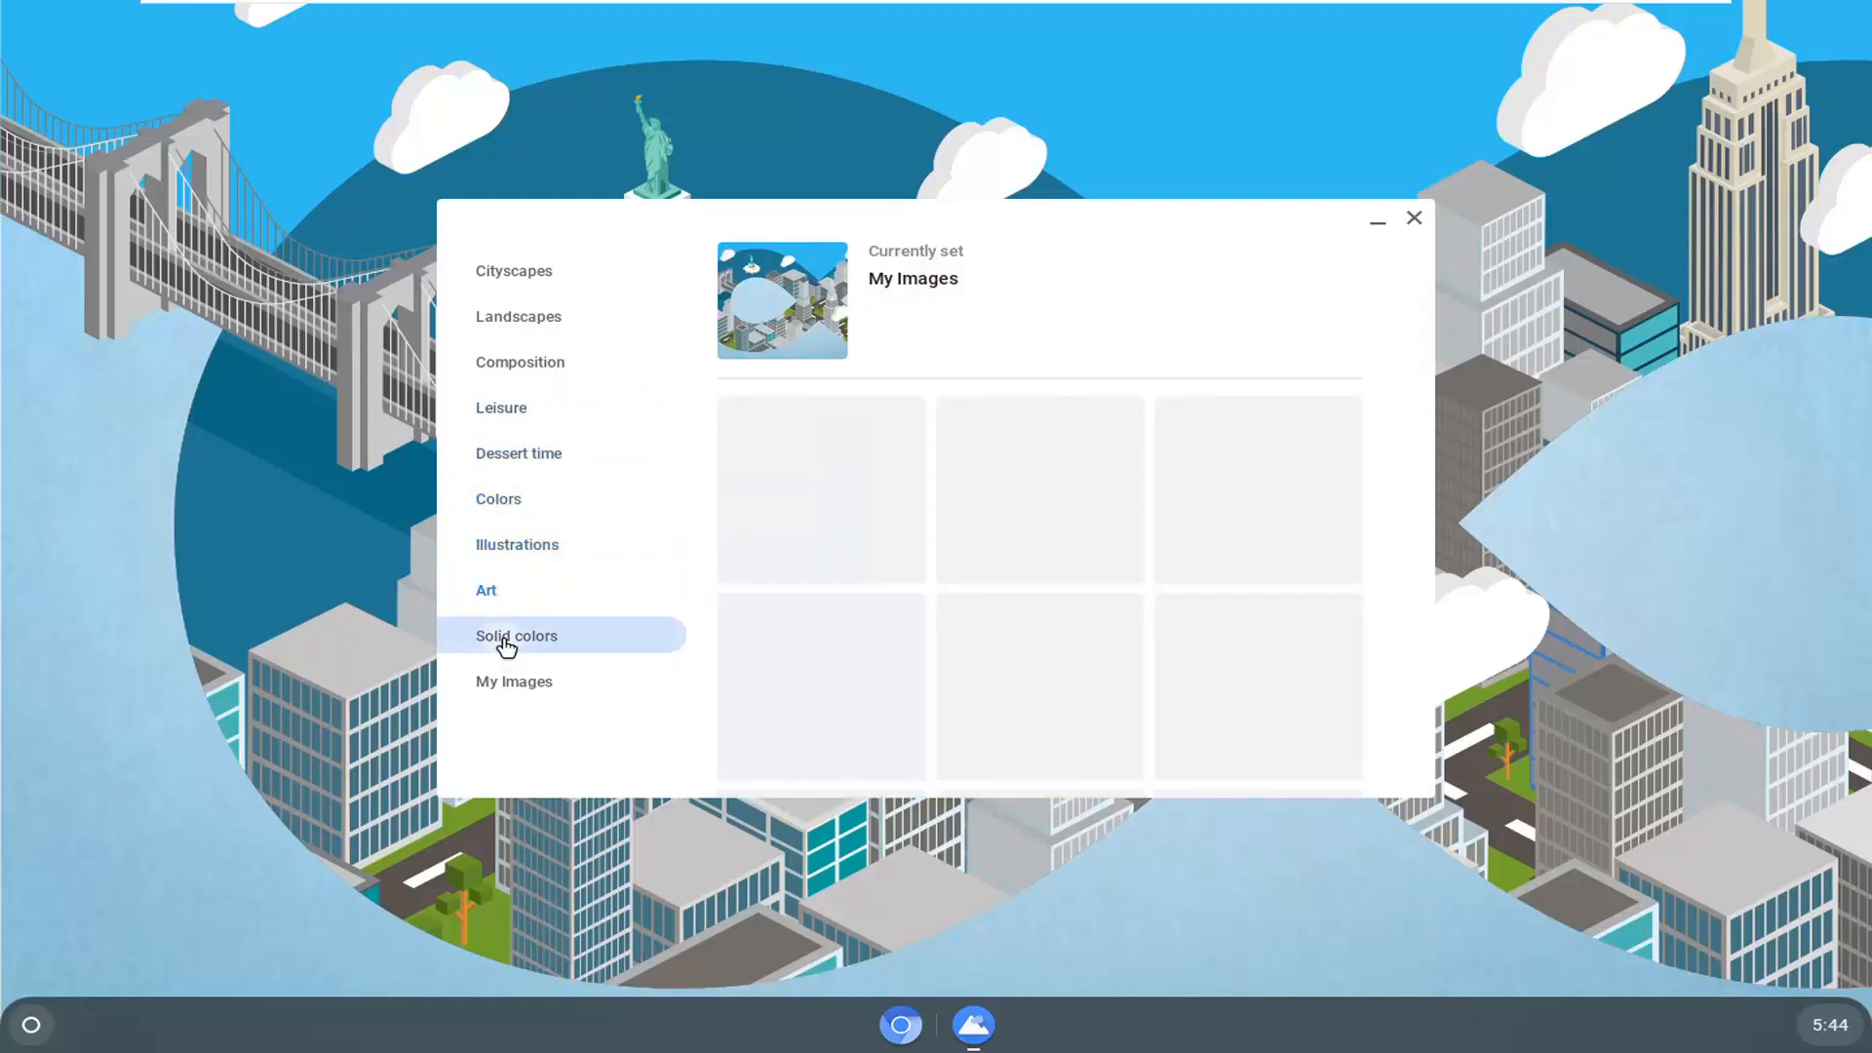
pyautogui.click(516, 636)
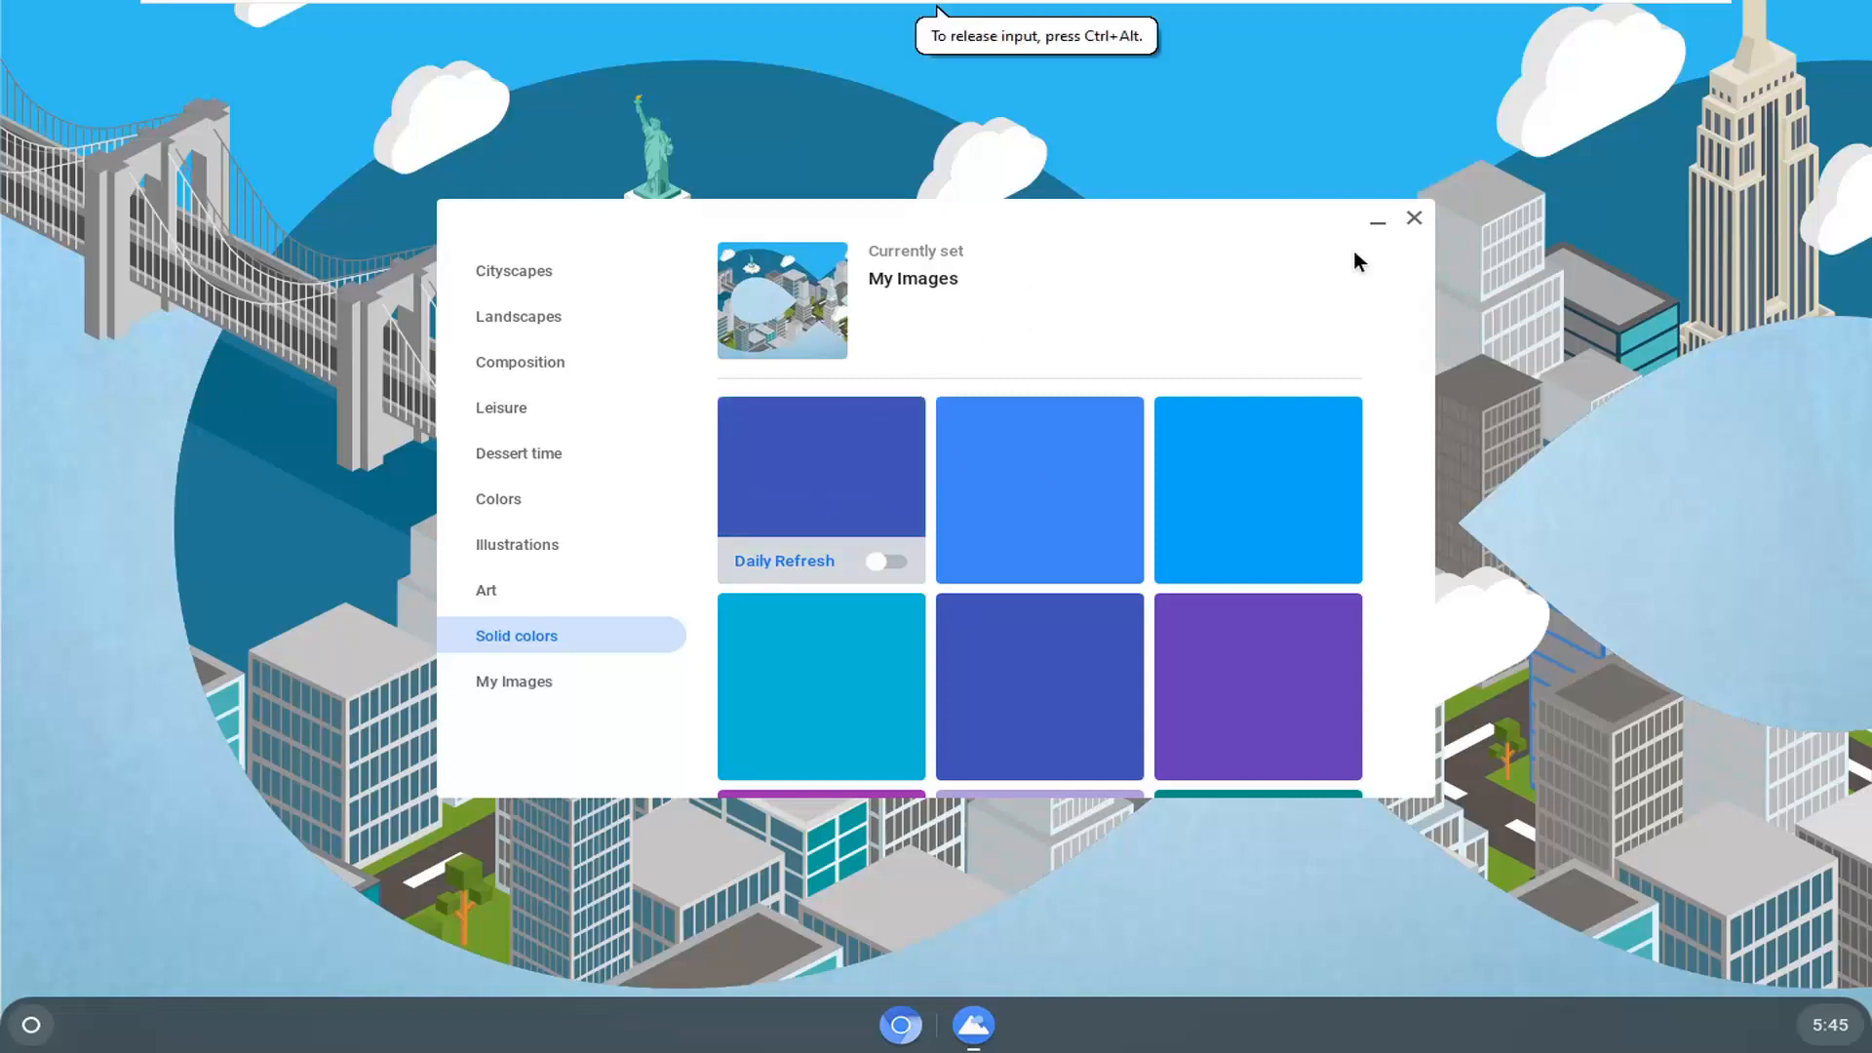
# - Close the wallpaper picker, keeping the My Images cityscape wallpaper unchanged
pyautogui.click(1414, 216)
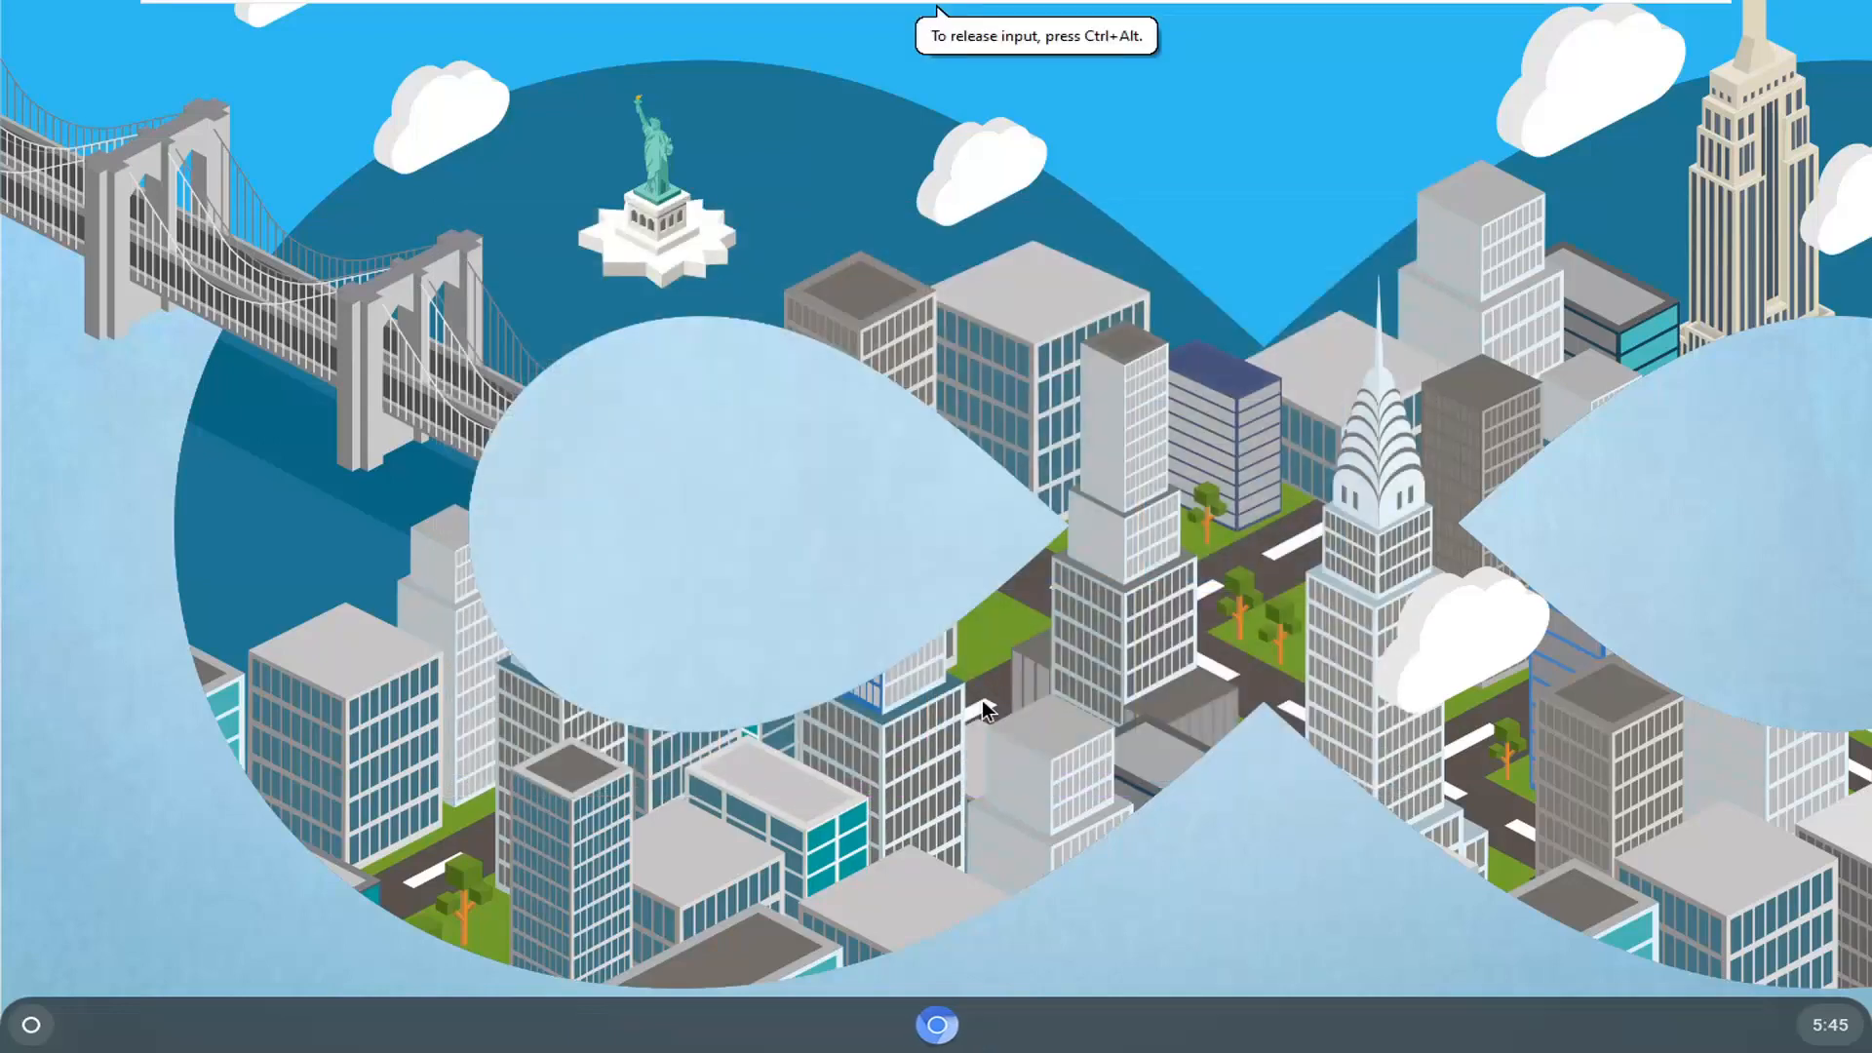